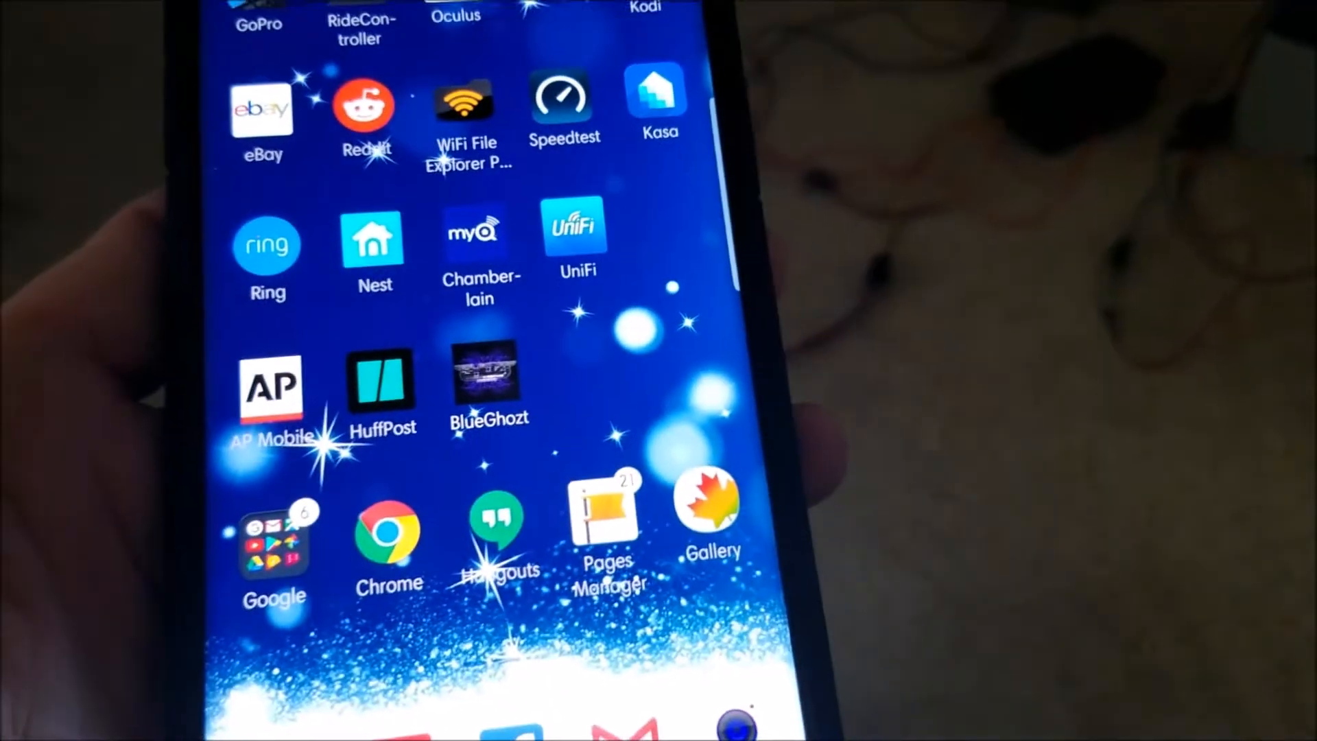
Launch BlueGhozt from the home screen to reach the Ghozt Lighting splash with its saved-device prompt
left_click(487, 383)
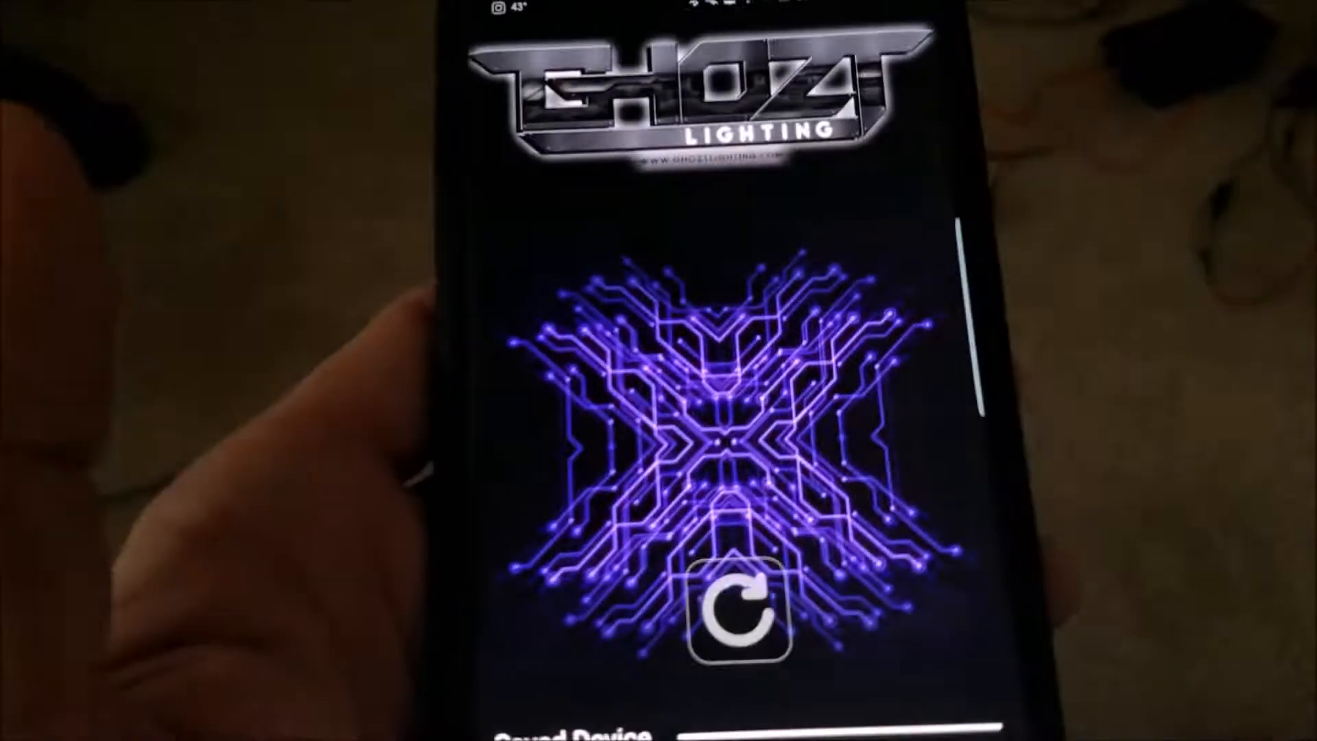